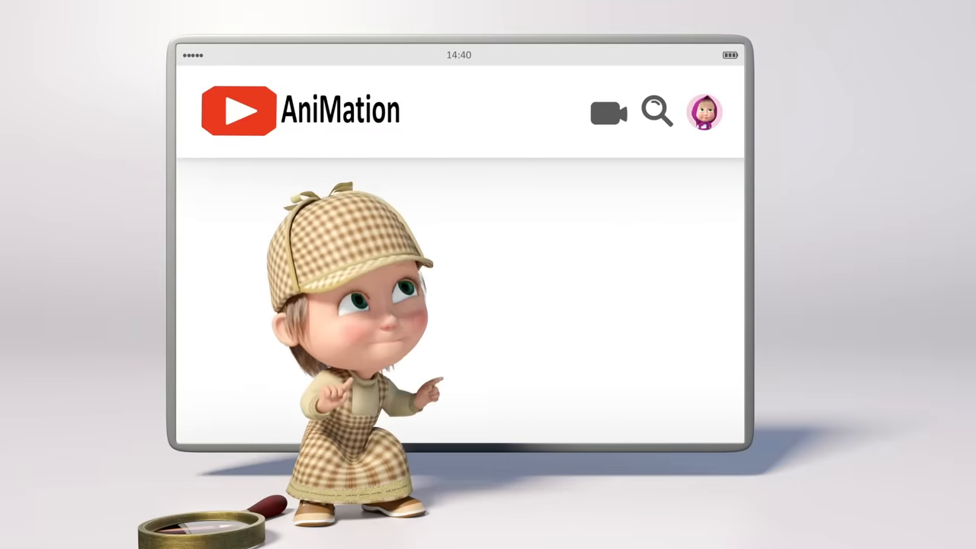
Bring up the search bar and switch it to microphone voice search
click(656, 112)
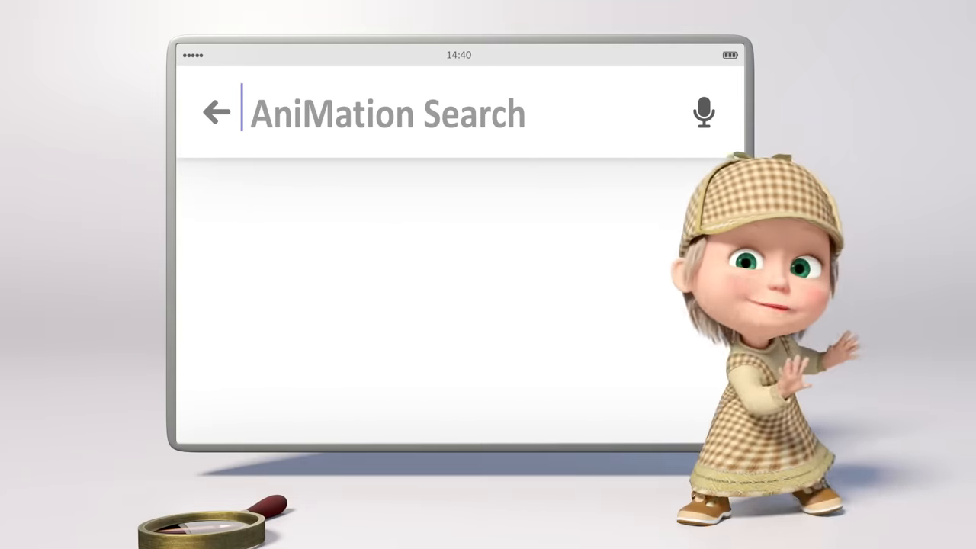
click(702, 111)
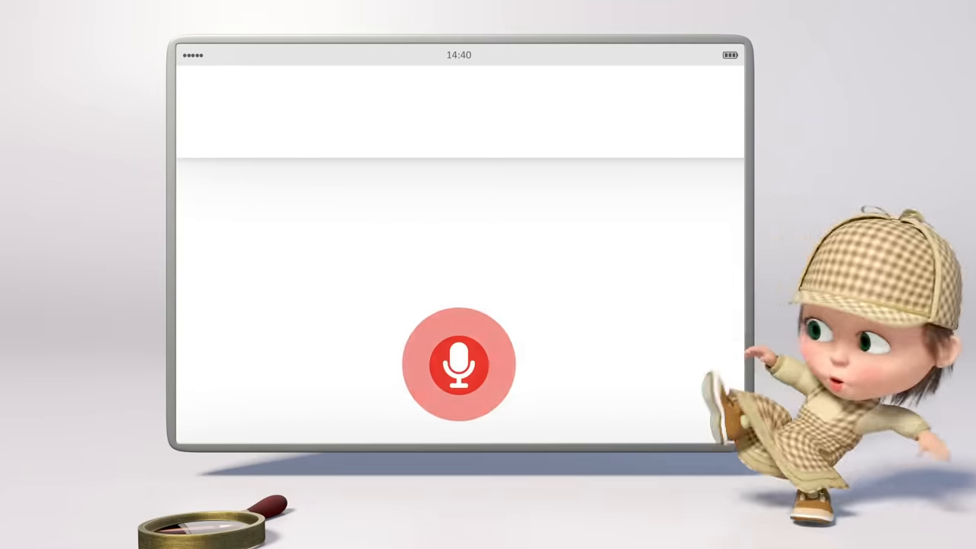